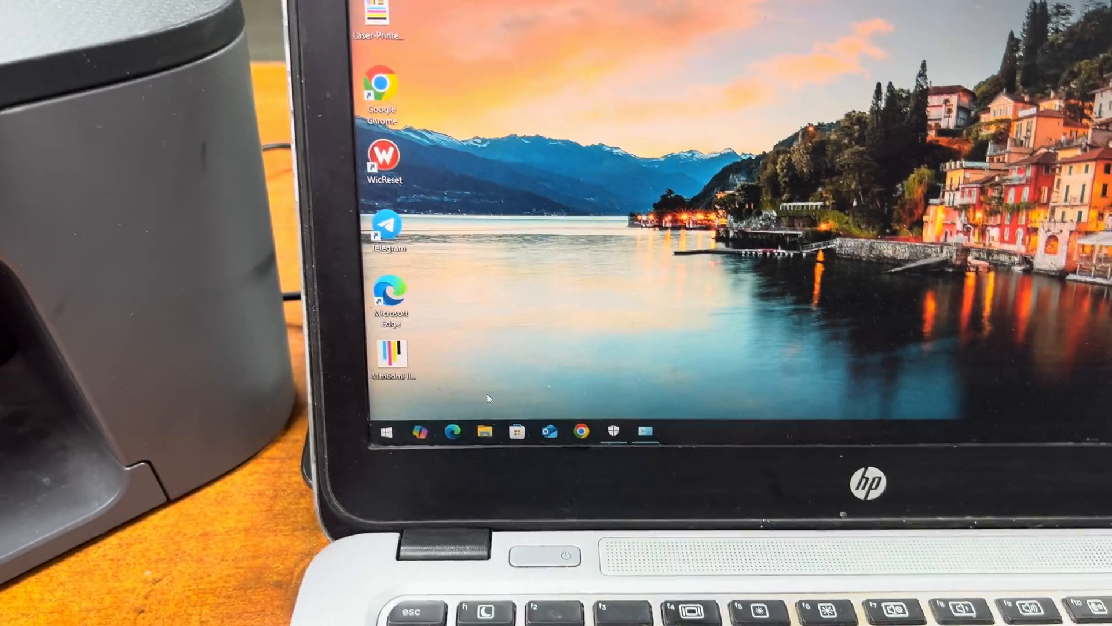
Browse Local Disk (D:) in File Explorer to the St6310 Canon ts3340_2.zip archive
click(484, 431)
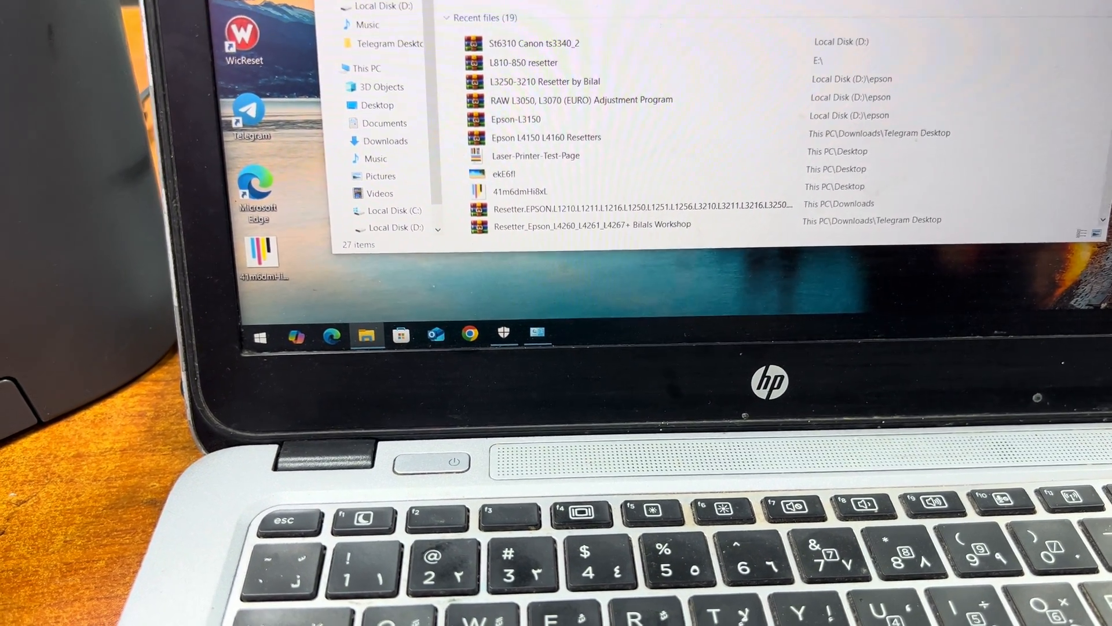
scroll(down, 3)
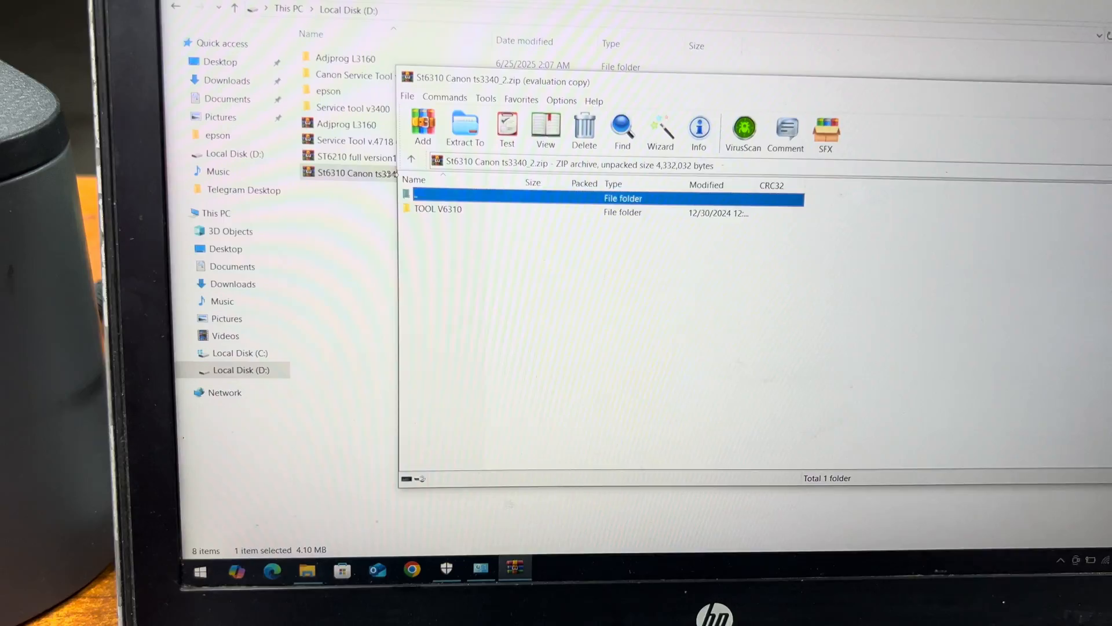
Enter the TOOL V6310 folder inside the archive to reach TOOL V6310.exe
click(438, 208)
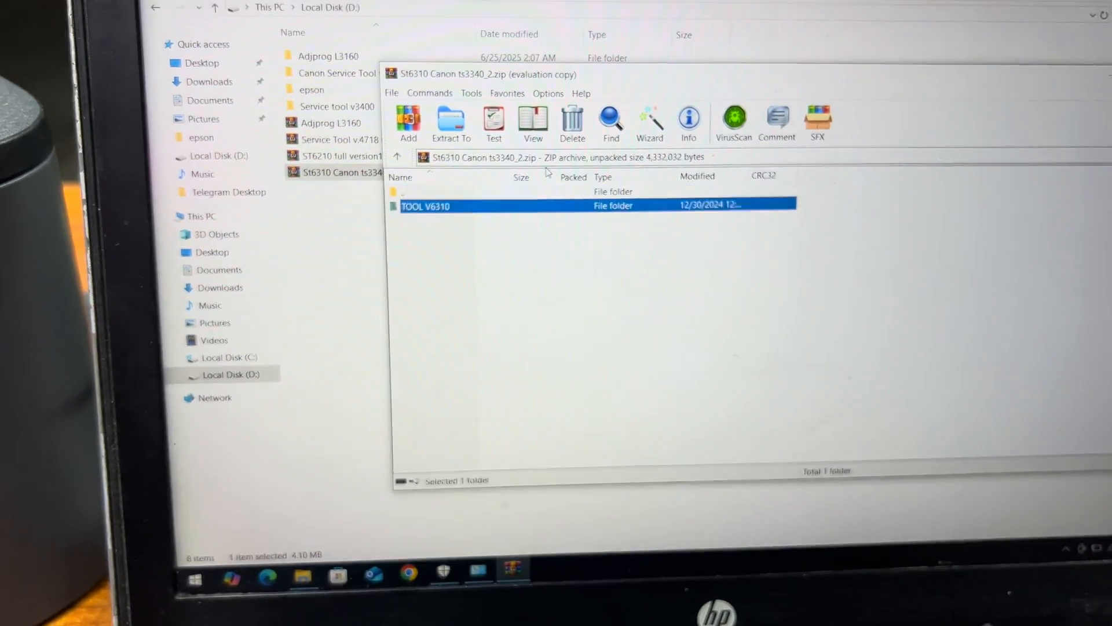
double_click(426, 206)
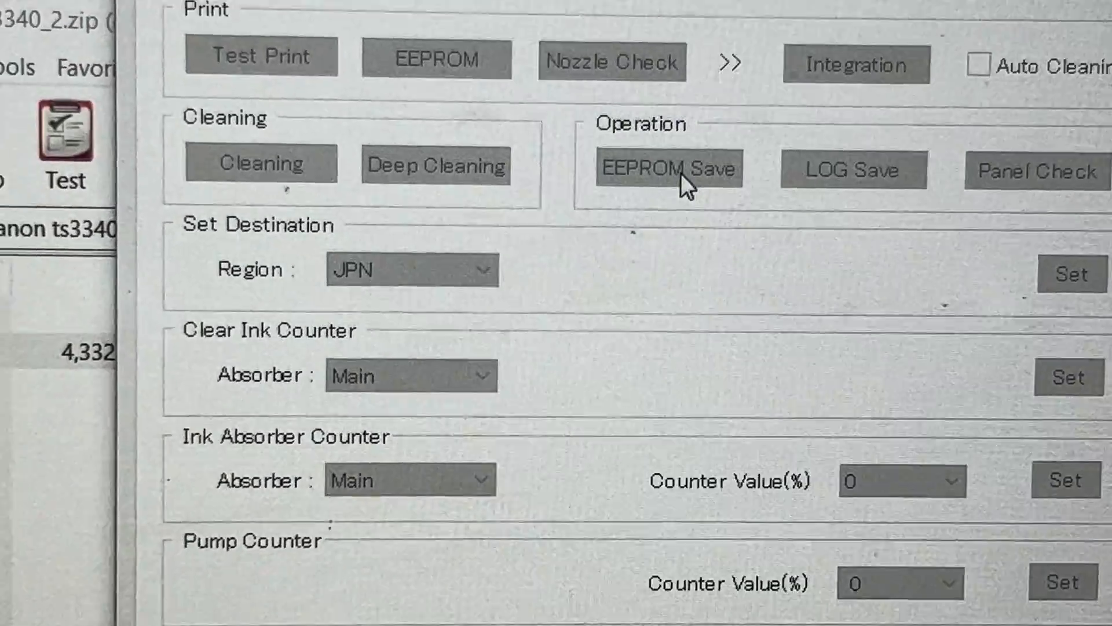
click(668, 168)
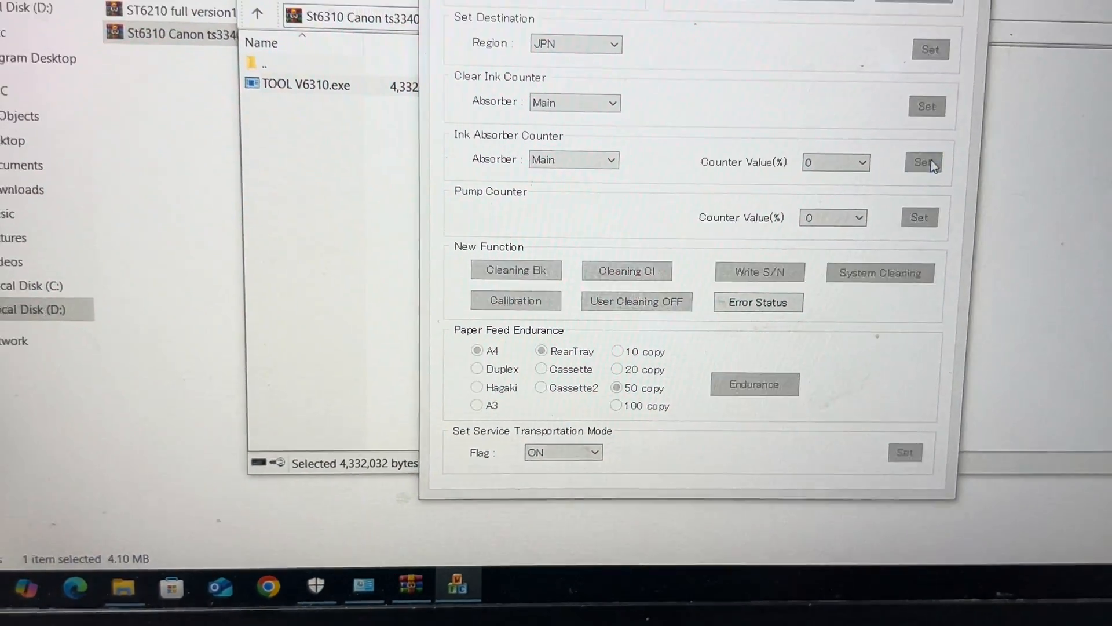
Set the Main ink absorber counter to 0% and acknowledge the 'function finished' notice
click(924, 161)
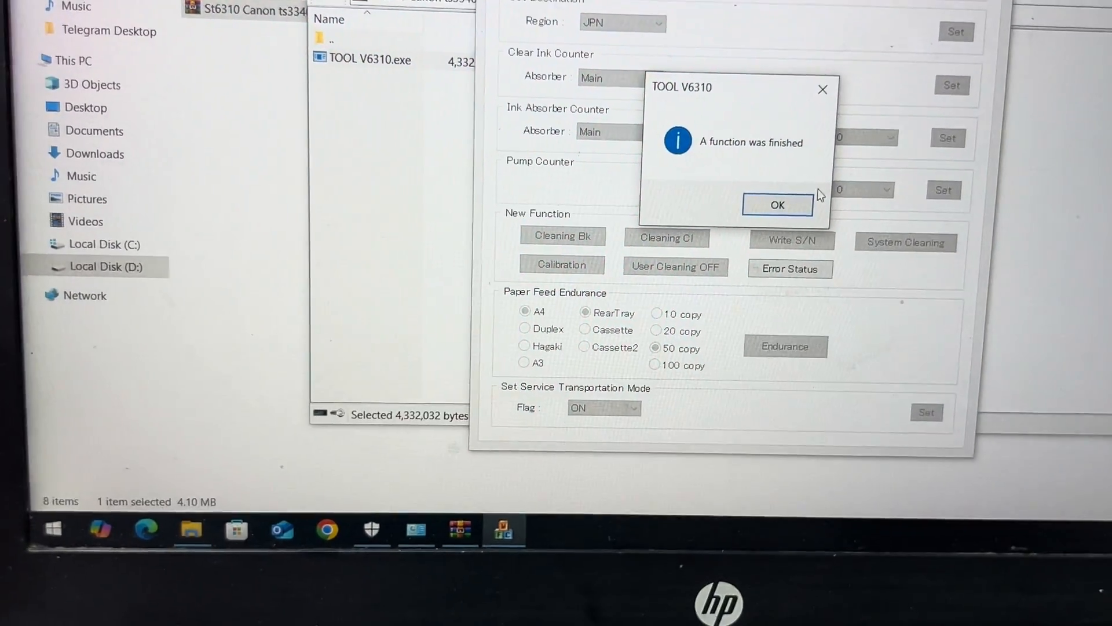
click(776, 205)
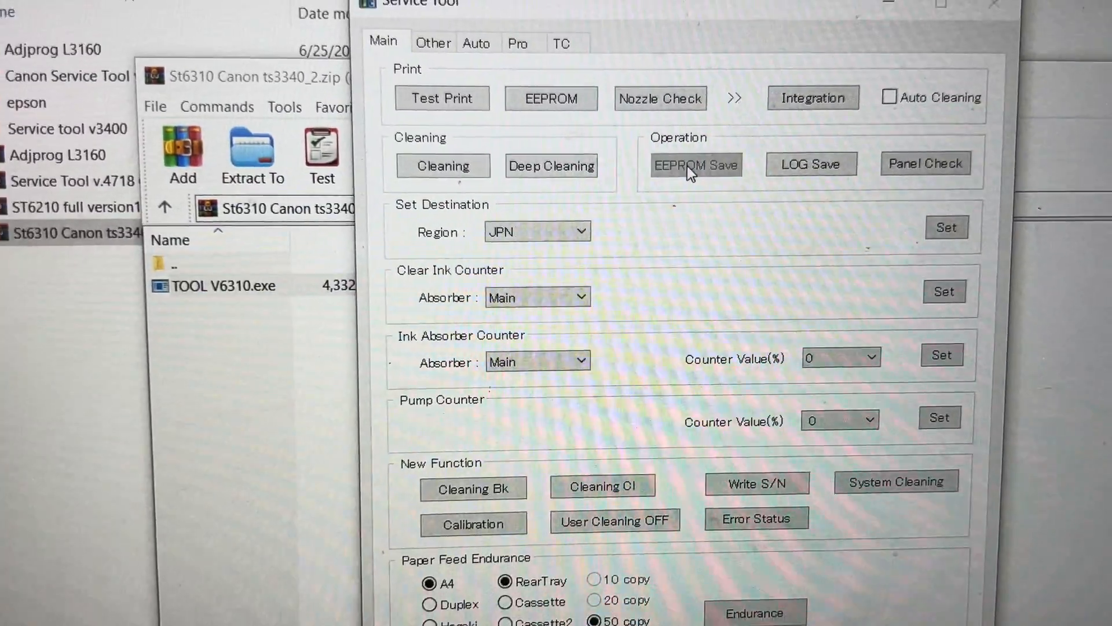
Run EEPROM Save, review the readout with error history, and close the report
click(696, 165)
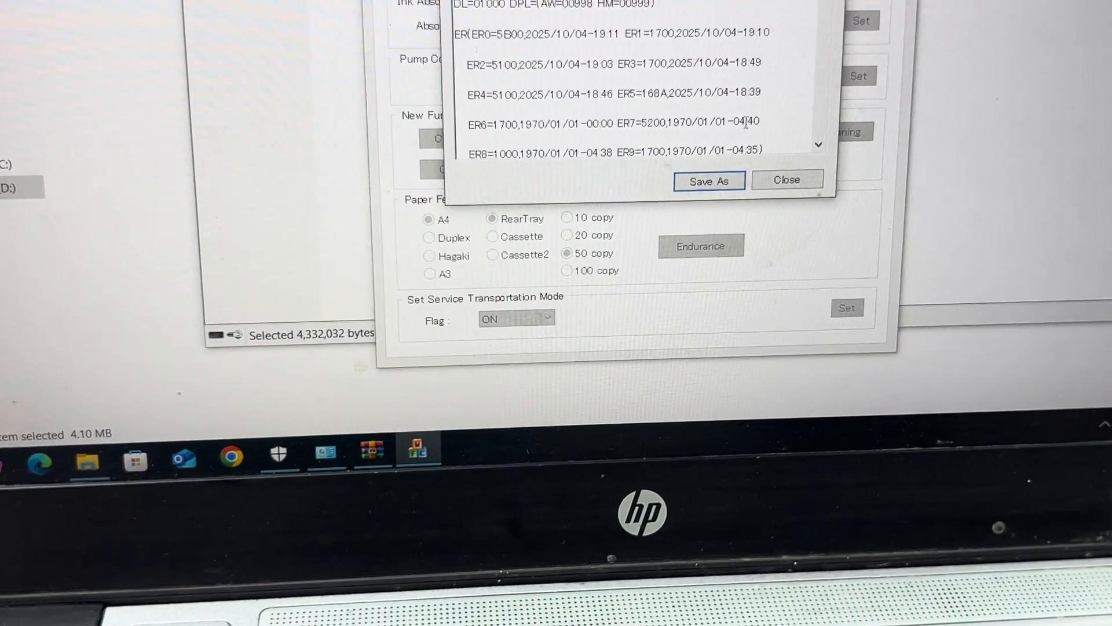
click(786, 180)
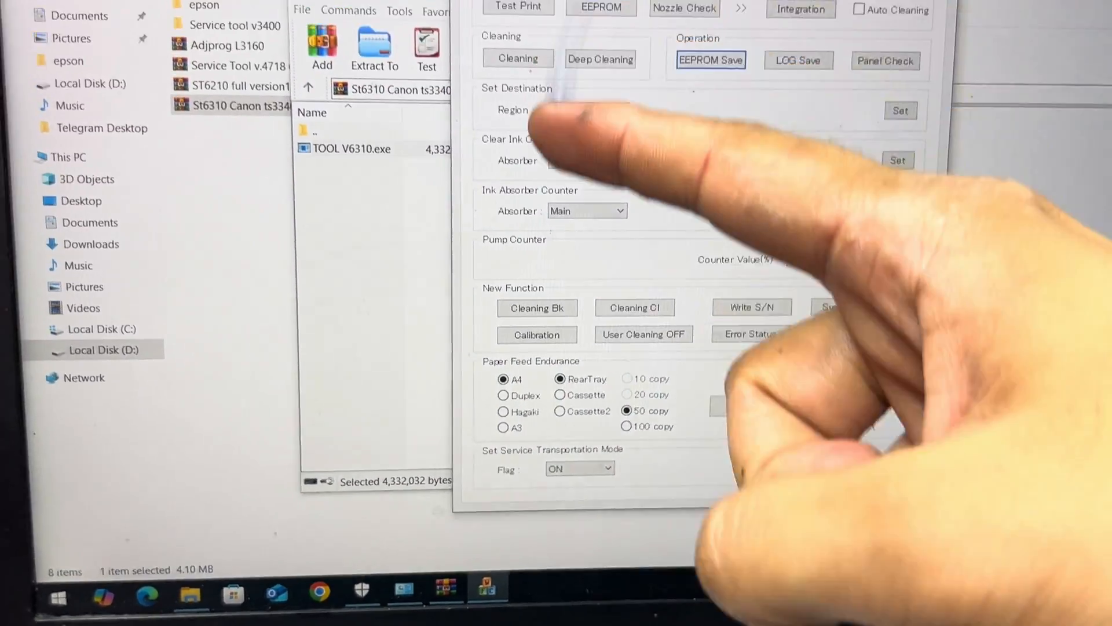